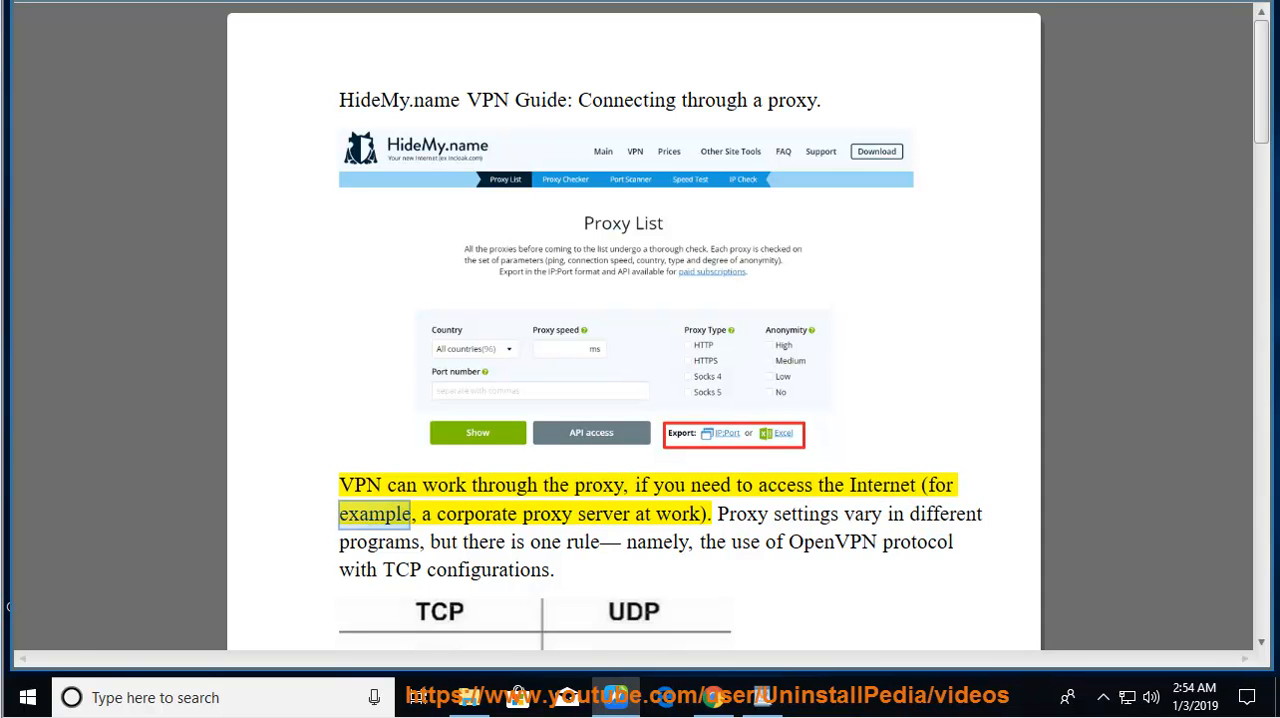
Start narration at the opening proxy paragraph and follow it through the TCP/UDP table to page 1's end
{"action": "double_click", "coordinate": [678, 512]}
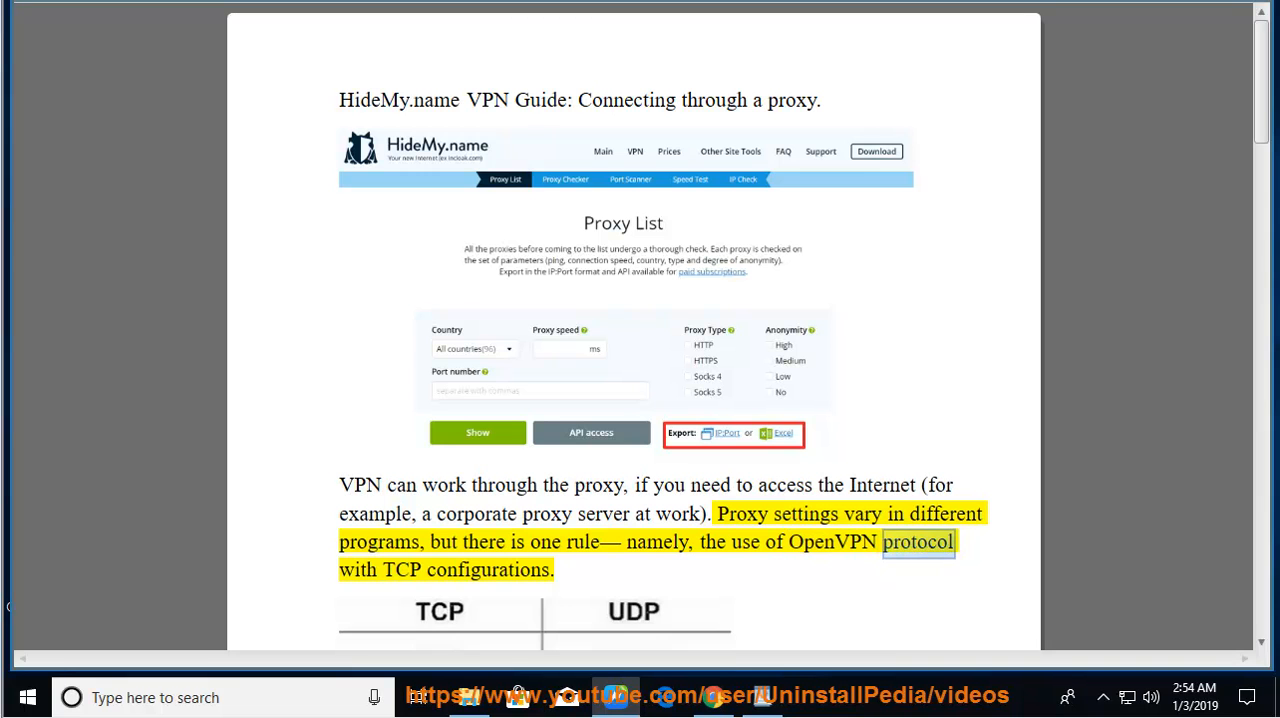
{"action": "scroll", "scroll_direction": "down", "scroll_amount": 3}
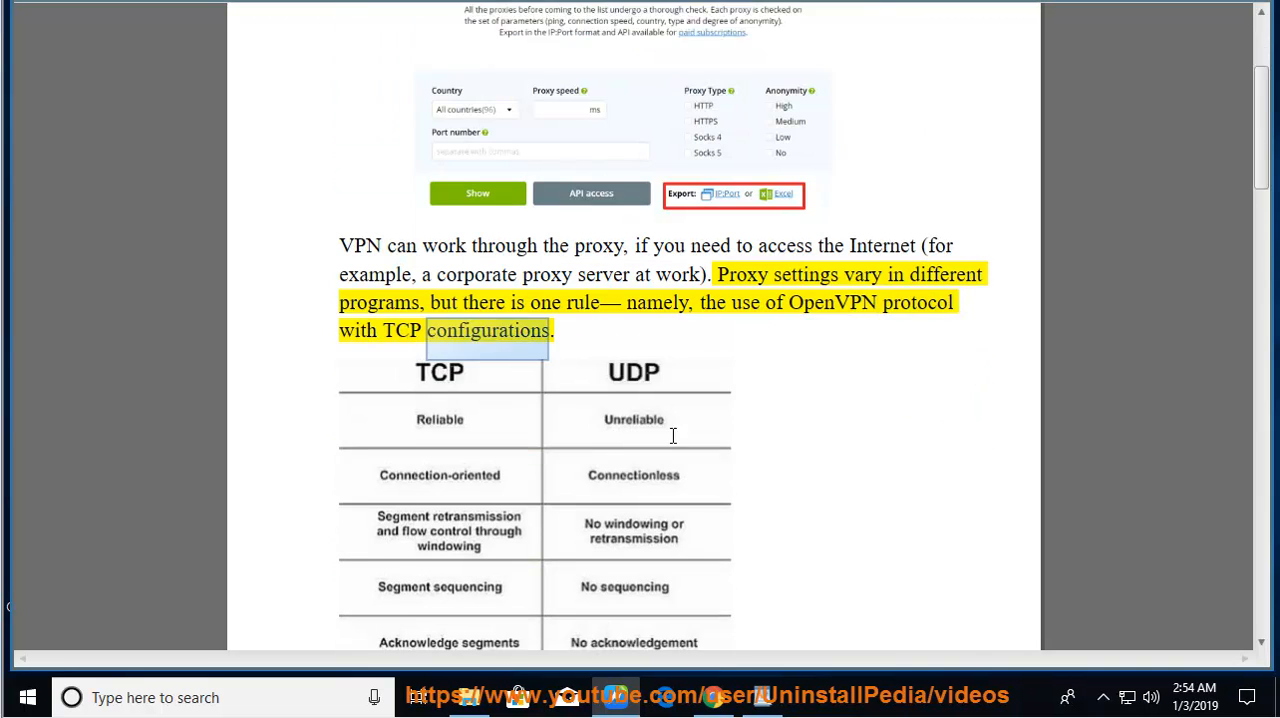
{"action": "scroll", "scroll_direction": "down", "scroll_amount": 3}
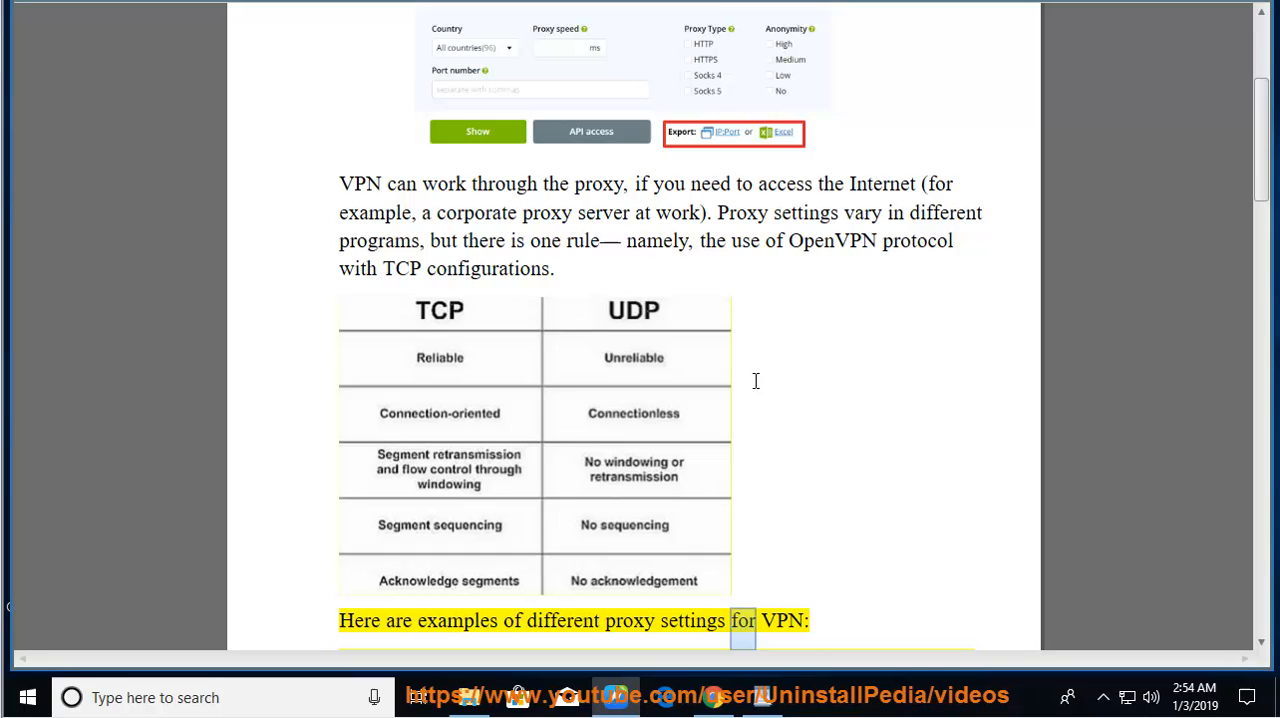
{"action": "scroll", "scroll_direction": "down", "scroll_amount": 3}
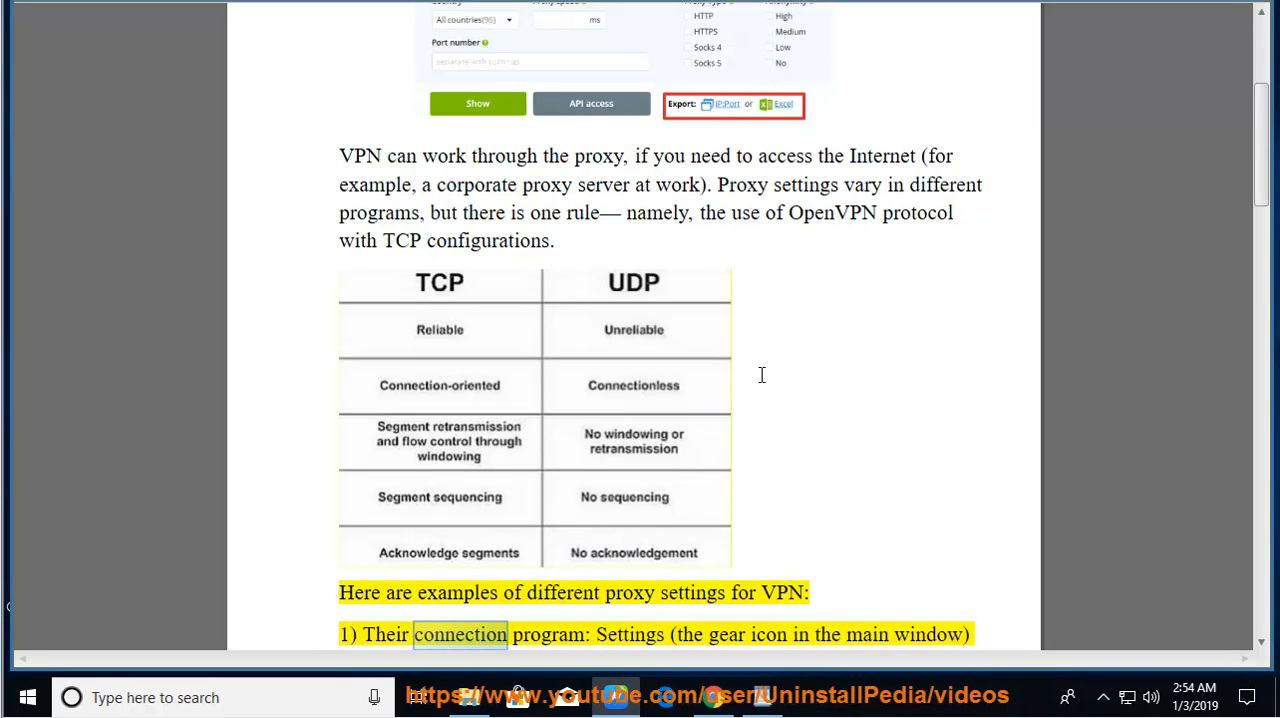
{"action": "double_click", "coordinate": [768, 634]}
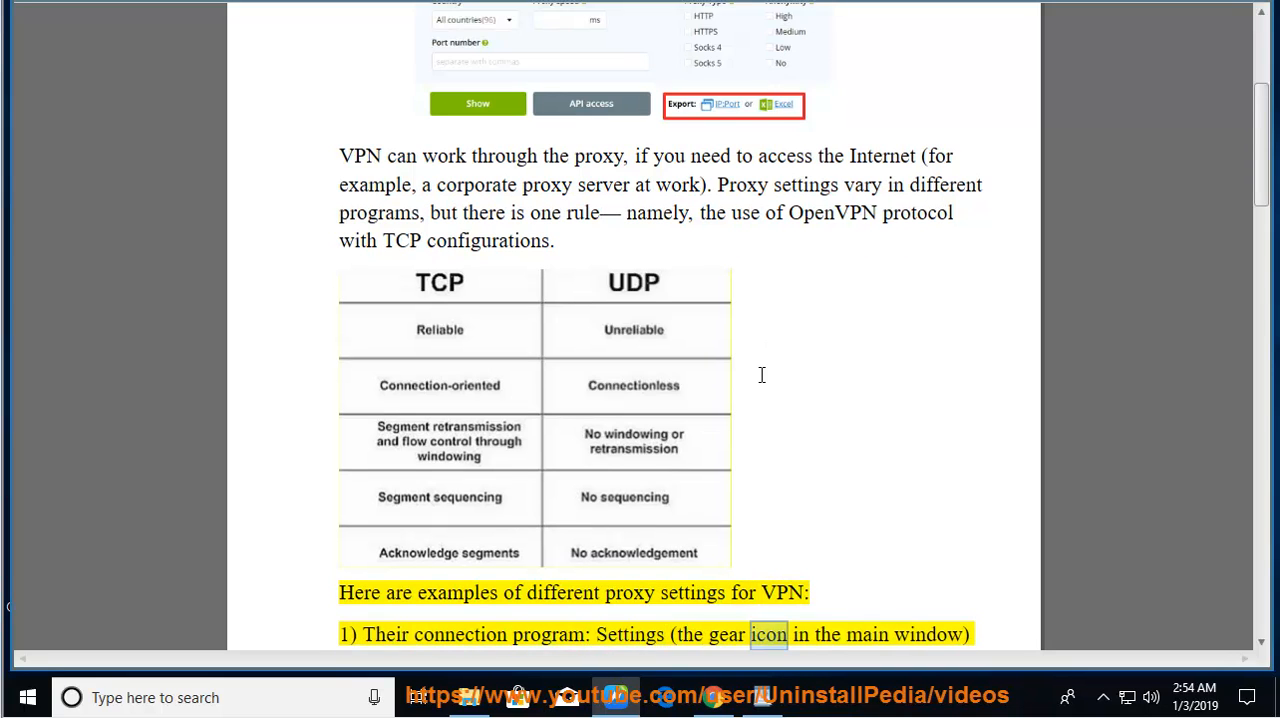
{"action": "scroll", "scroll_direction": "down", "scroll_amount": 3}
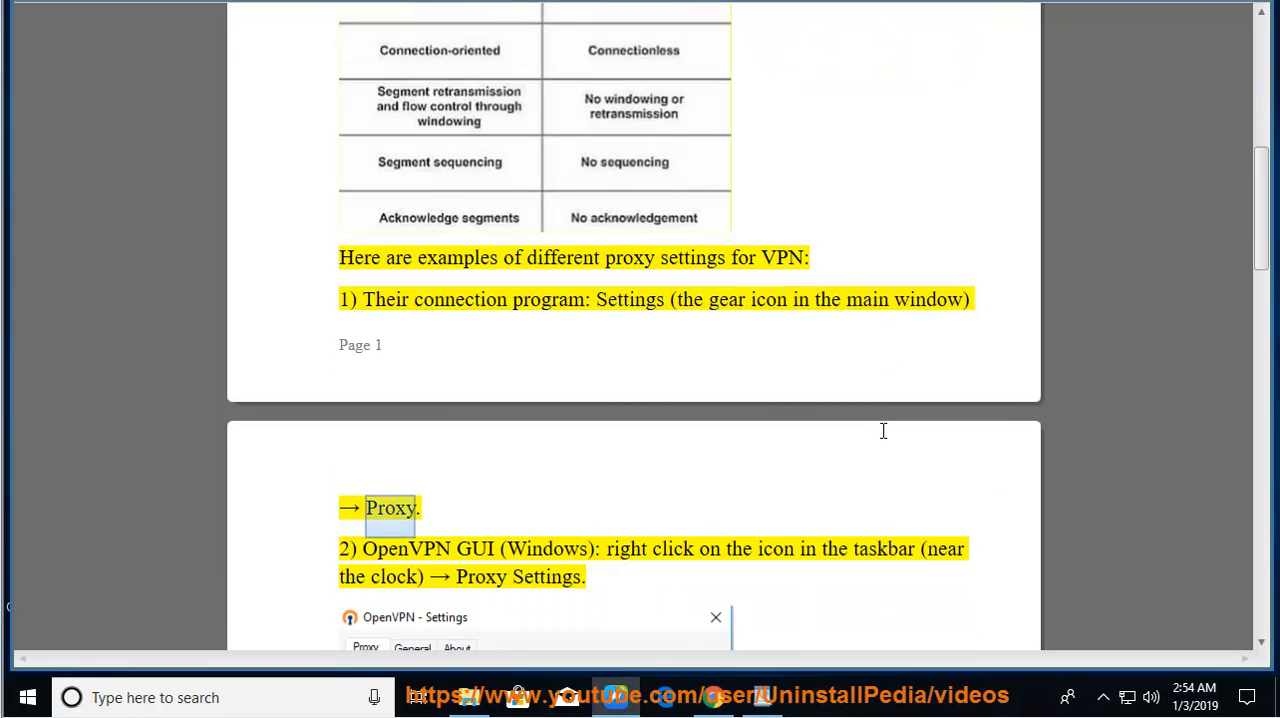
Follow narration through the OpenVPN GUI and Viscosity steps to the browser-proxy removal reminder
{"action": "scroll", "scroll_direction": "down", "scroll_amount": 3}
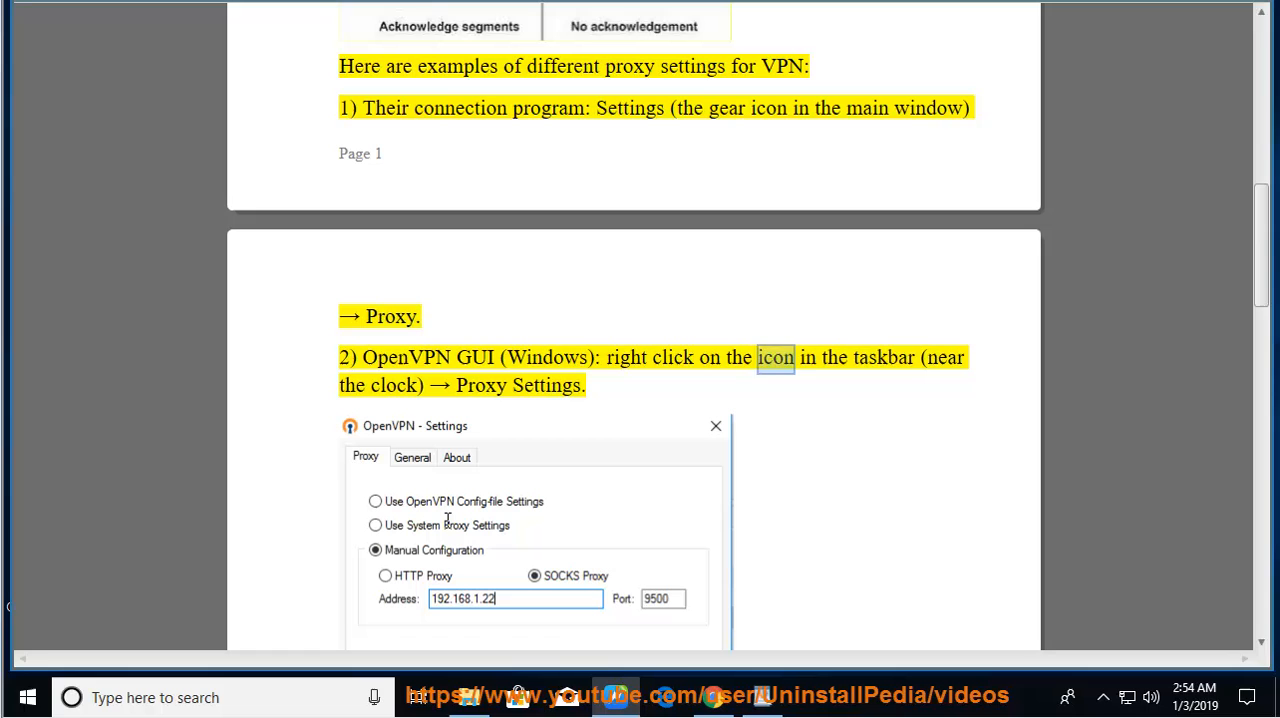
{"action": "double_click", "coordinate": [480, 384]}
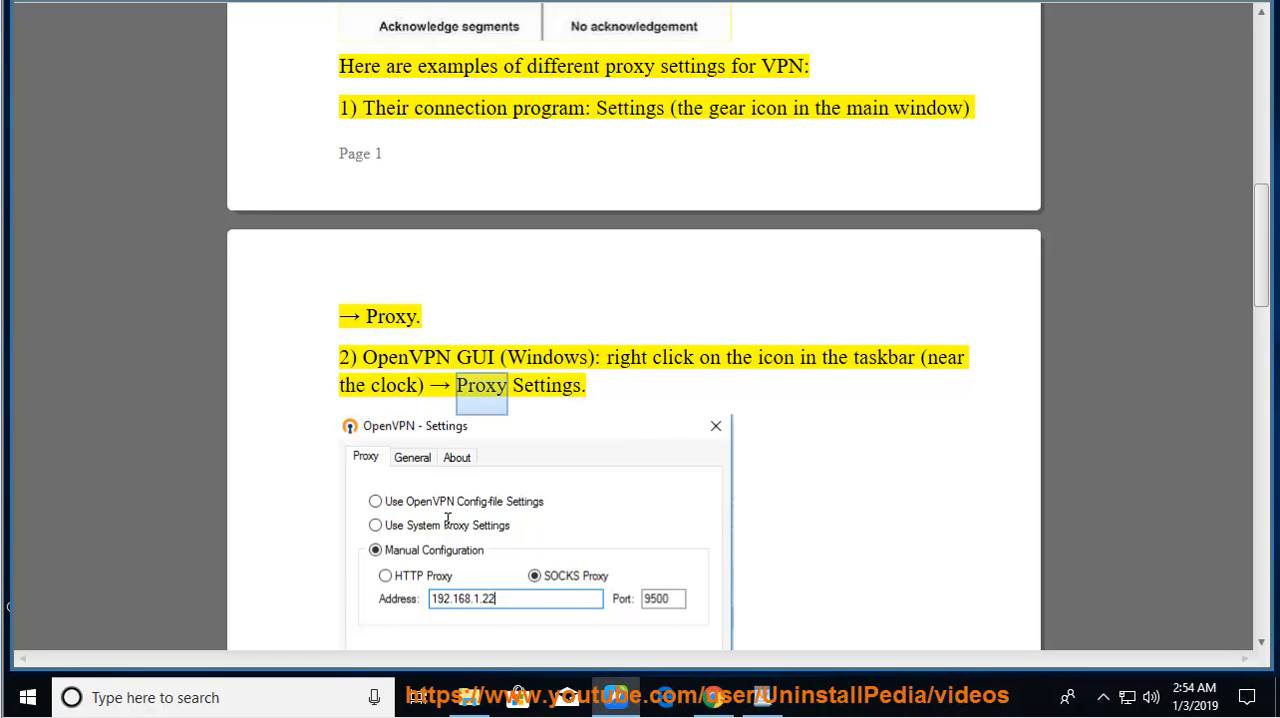
{"action": "scroll", "scroll_direction": "down", "scroll_amount": 3}
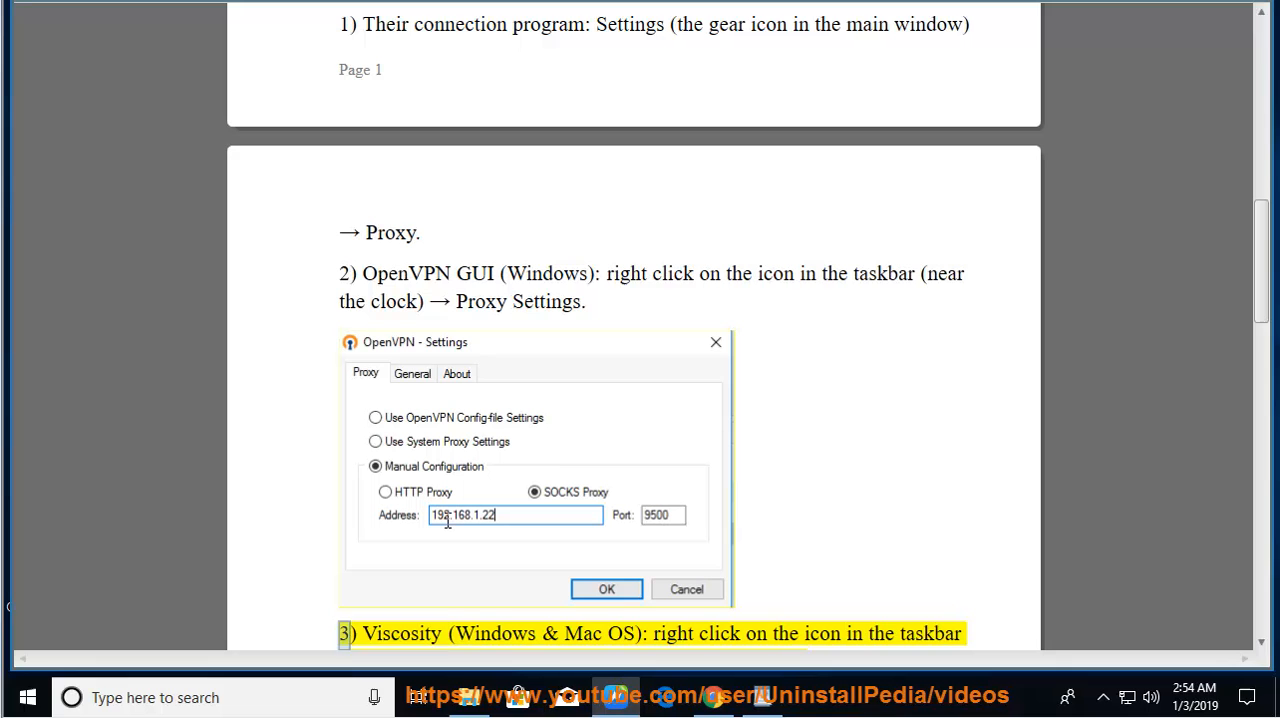
{"action": "double_click", "coordinate": [718, 632]}
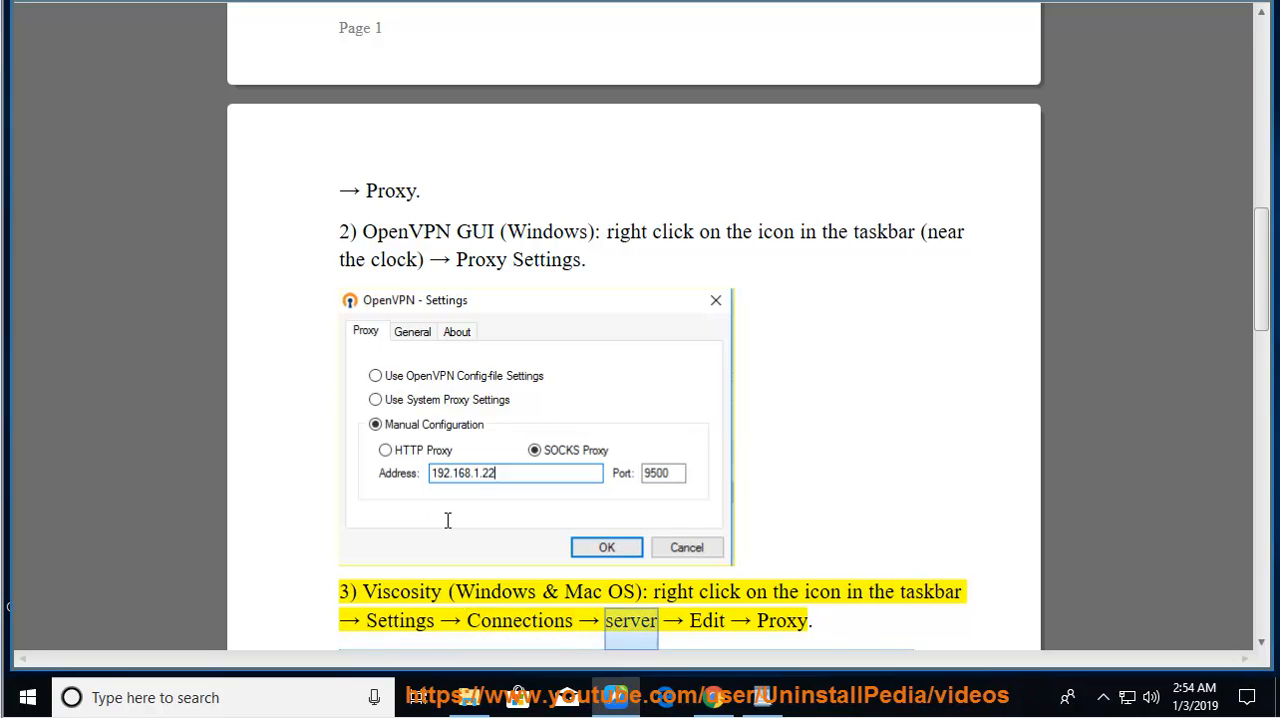
{"action": "double_click", "coordinate": [780, 620]}
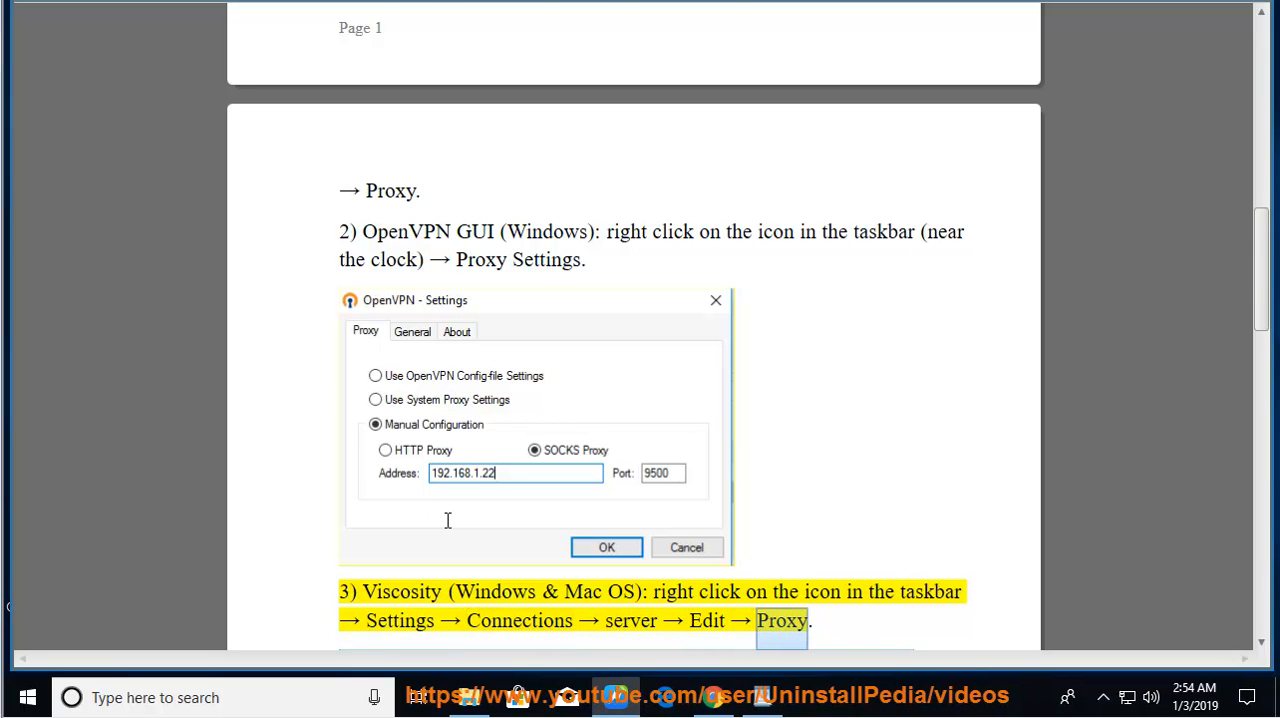
{"action": "scroll", "scroll_direction": "down", "scroll_amount": 3}
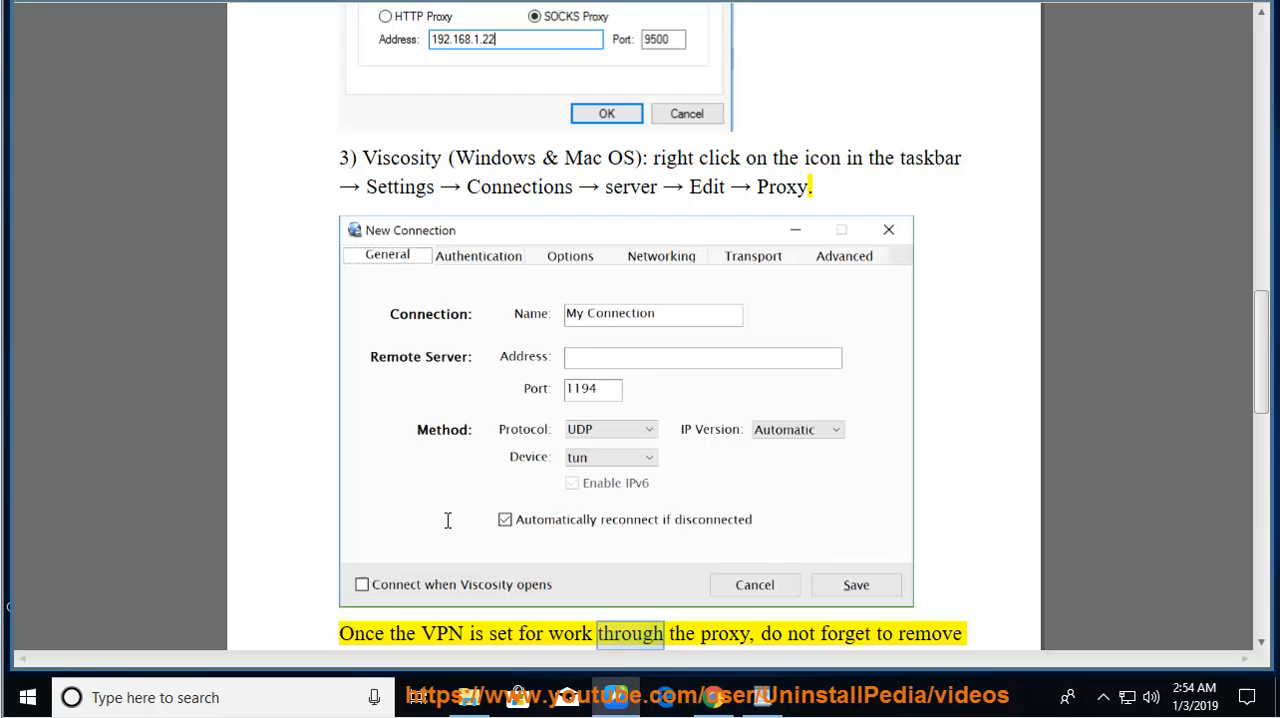
{"action": "scroll", "scroll_direction": "down", "scroll_amount": 3}
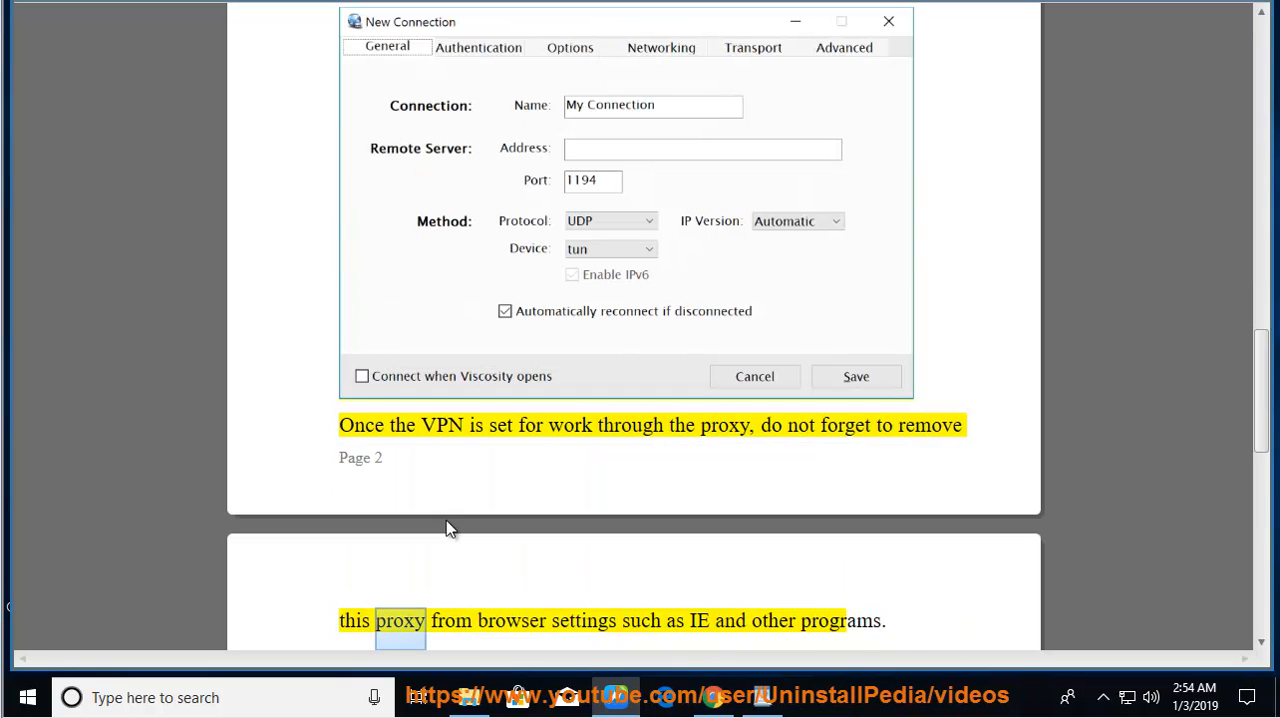